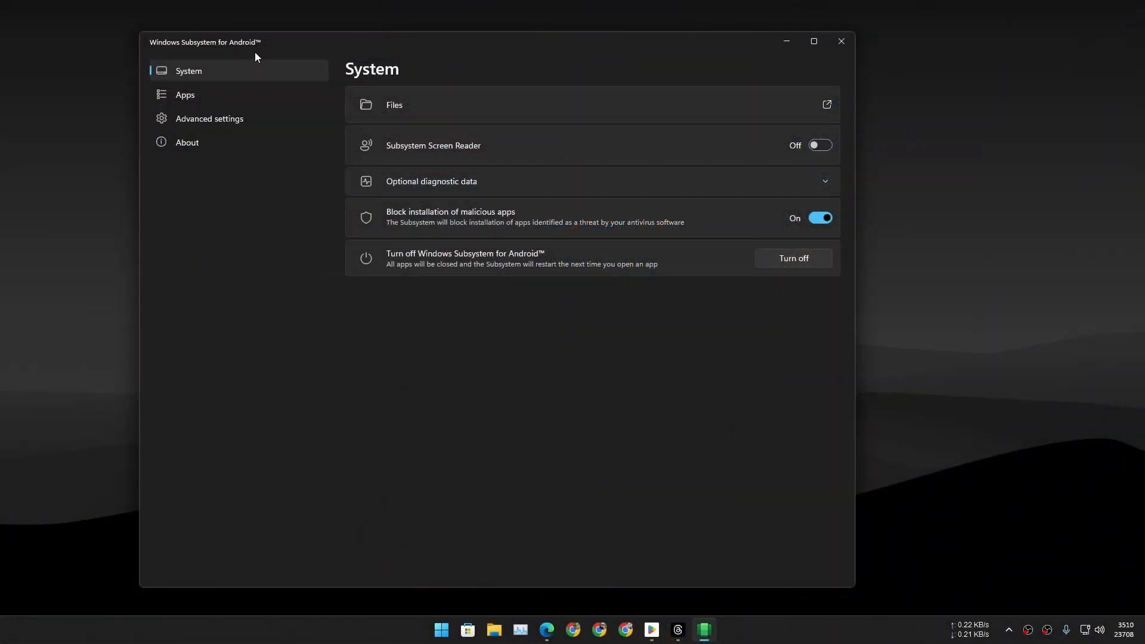
mouse_move(580, 55)
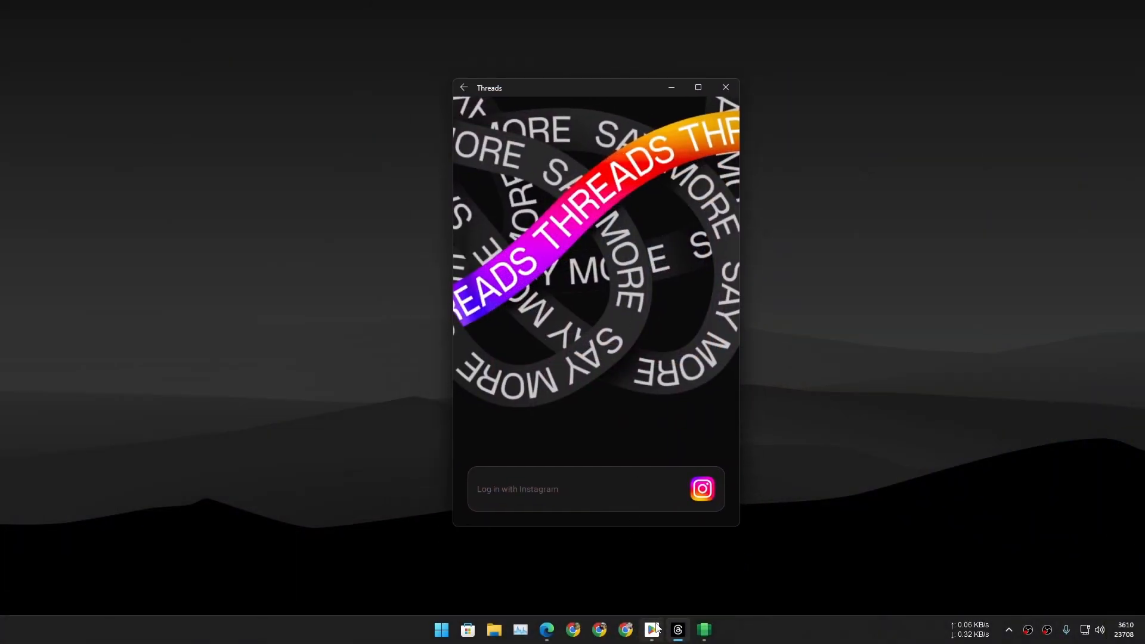
Step: Show the Play Store listing for Threads, an Instagram app, marked as installed
click(649, 629)
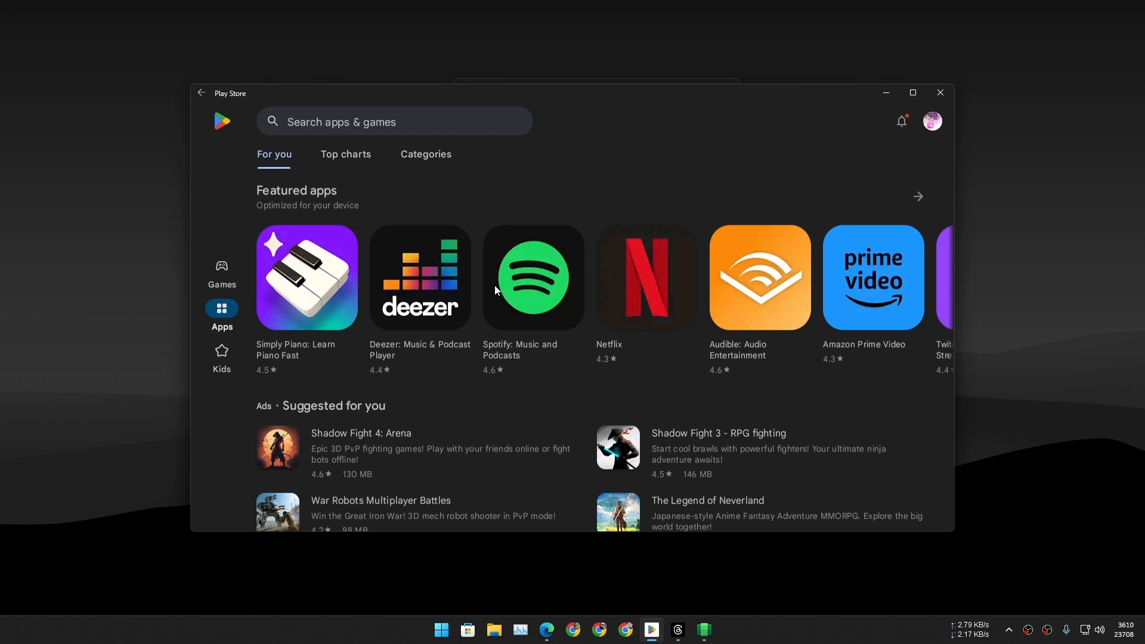
click(675, 634)
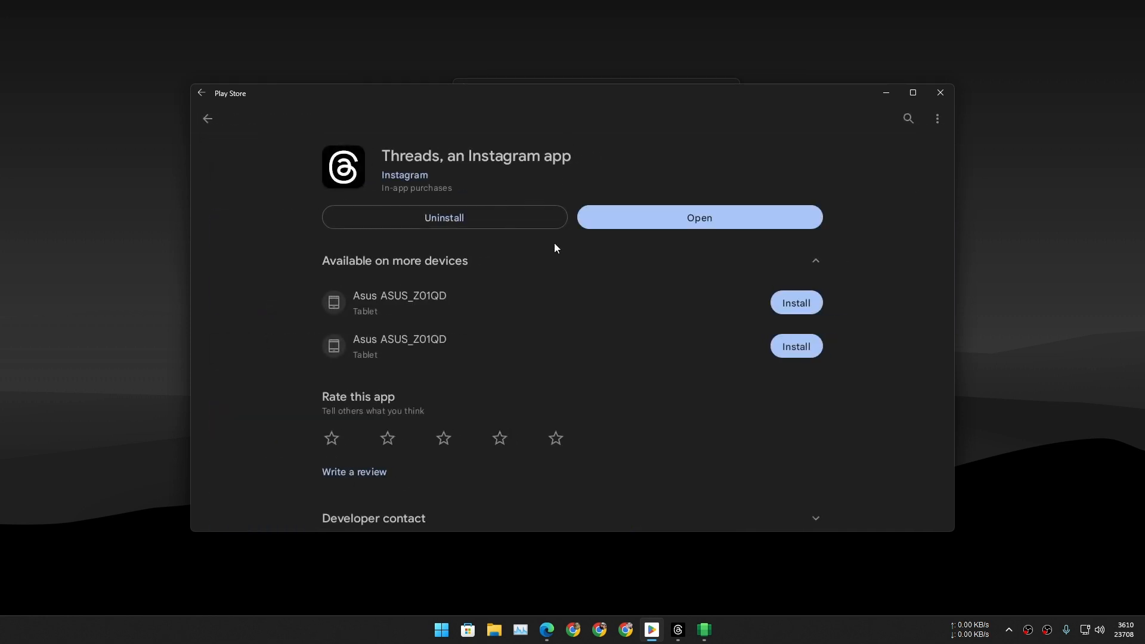
click(697, 217)
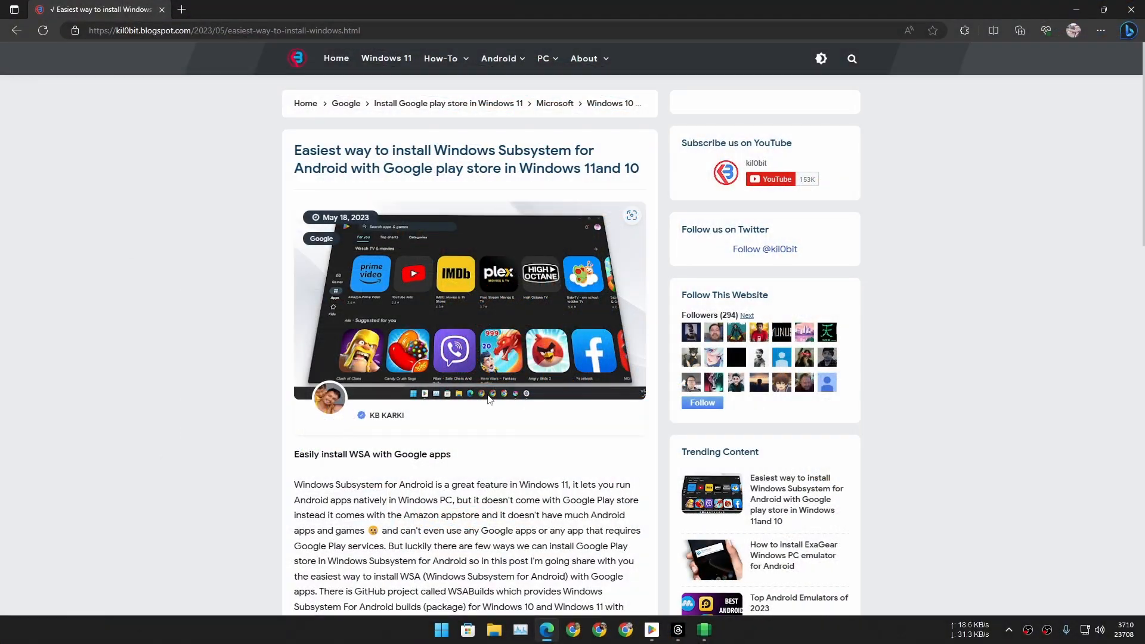
mouse_move(556, 478)
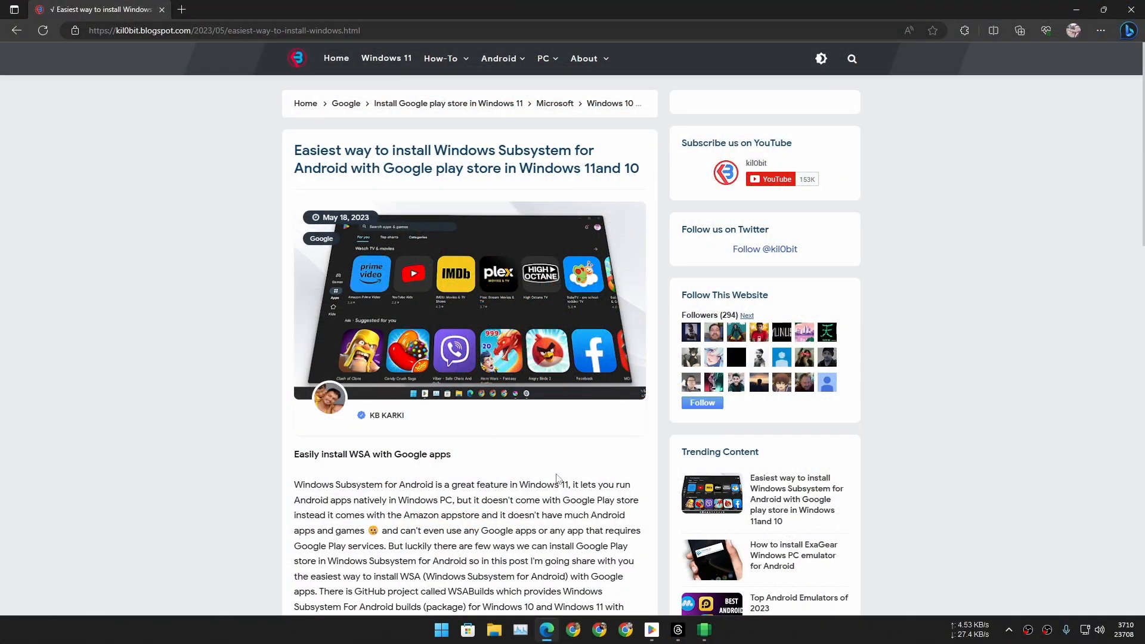
mouse_move(540, 466)
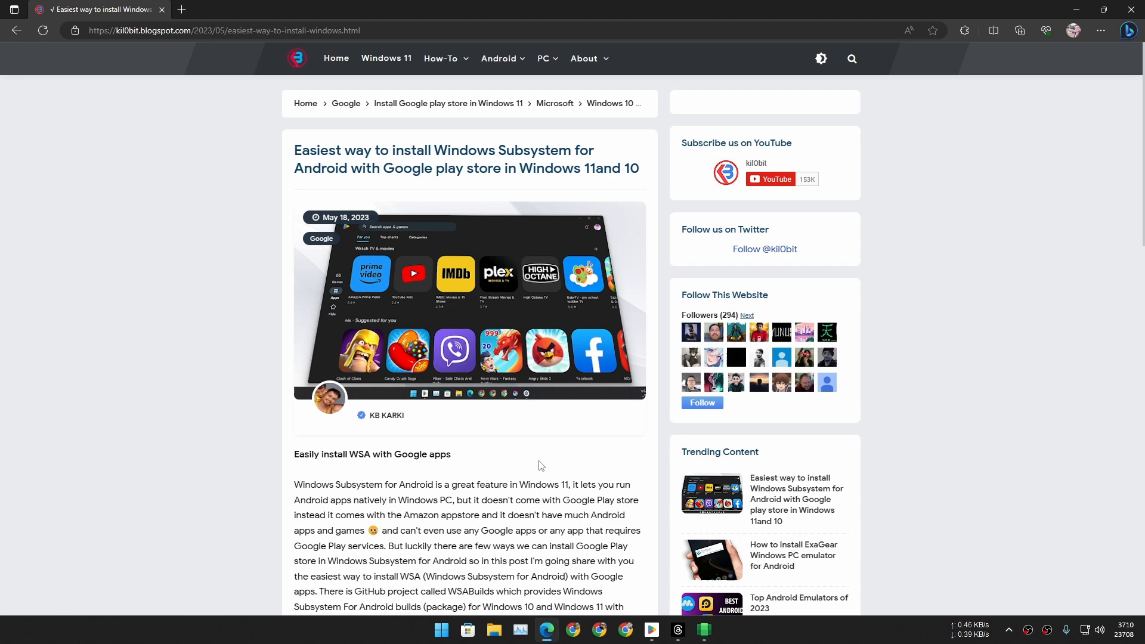
mouse_move(447, 188)
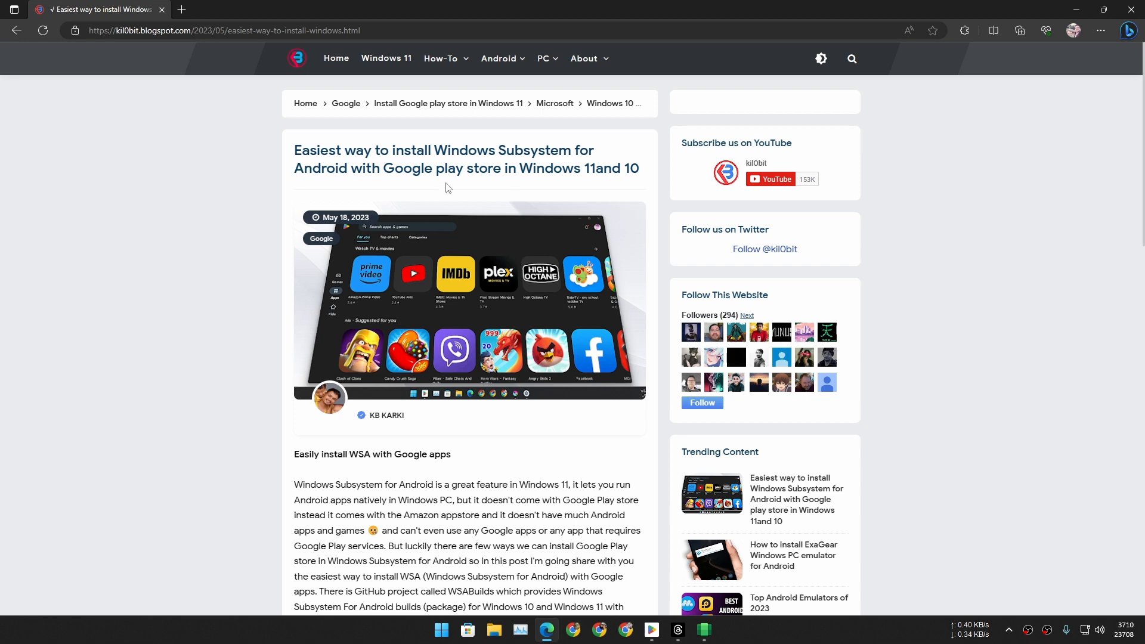
Step: Scroll the kil0bit WSA guide down to its WSABuilds GitHub download links
scroll(down, 3)
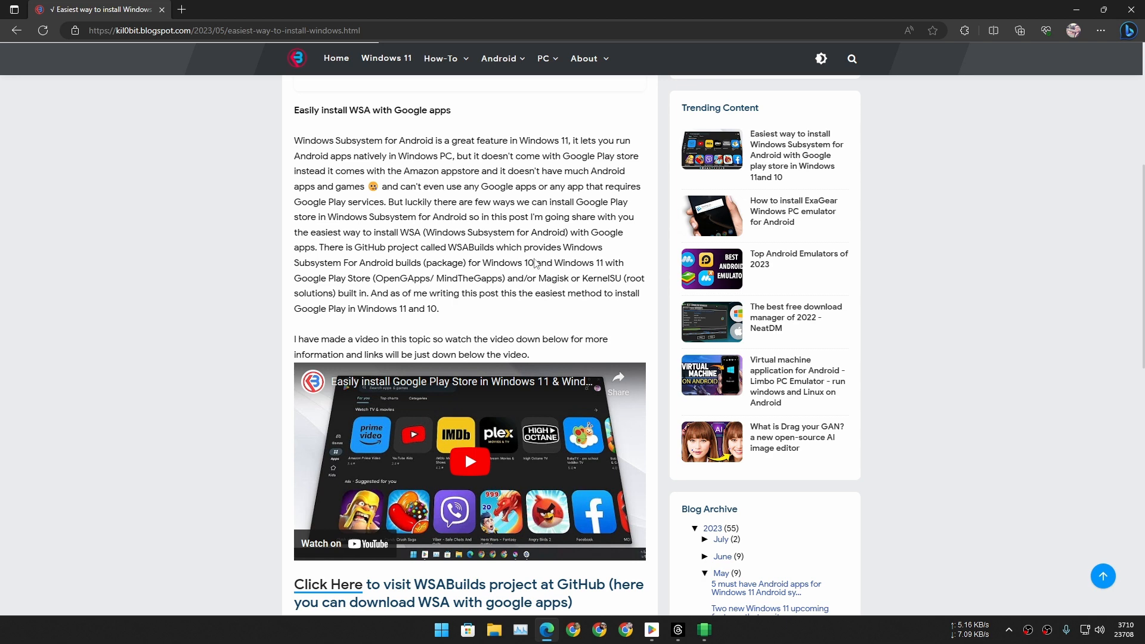
scroll(down, 3)
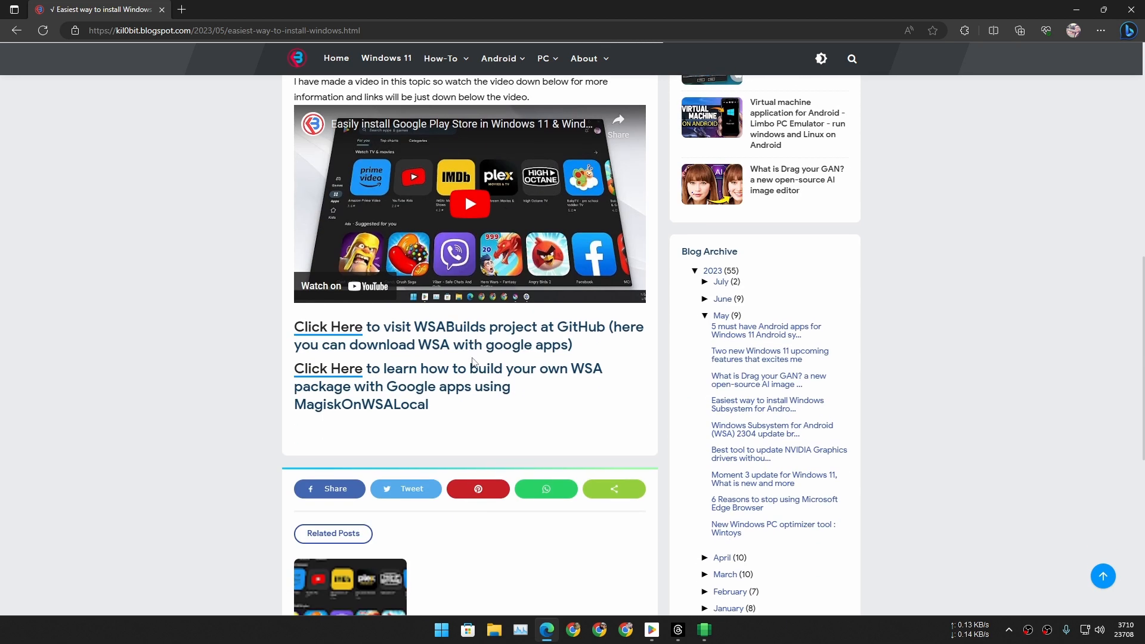
mouse_move(447, 354)
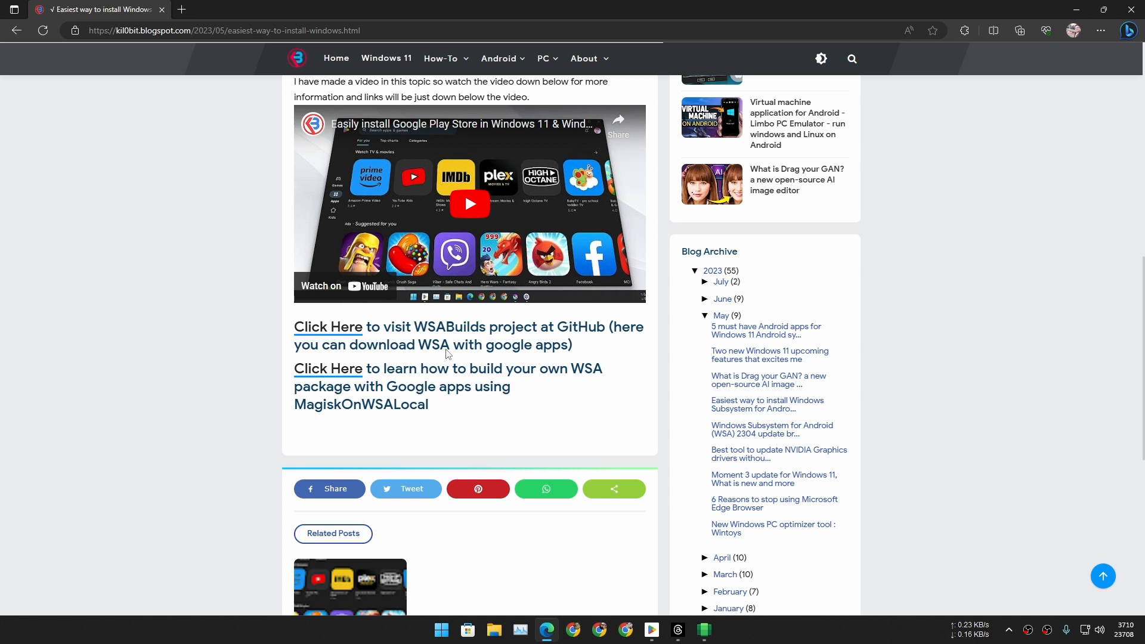
mouse_move(413, 344)
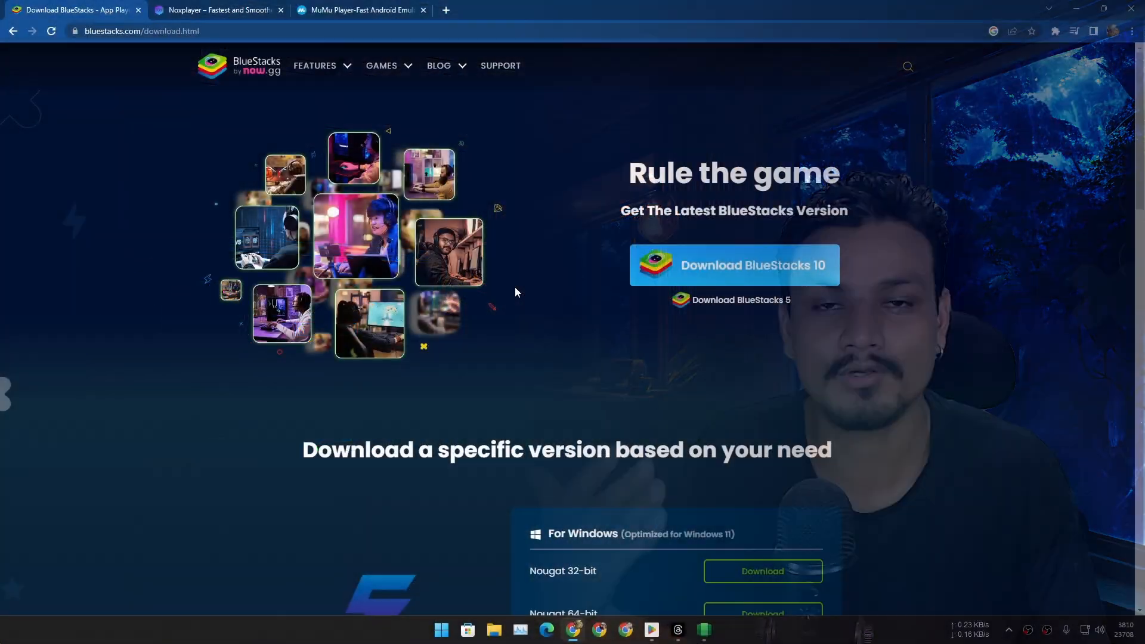
Step: Scroll through the BlueStacks 5 and 4 version-specific Windows downloads
scroll(down, 3)
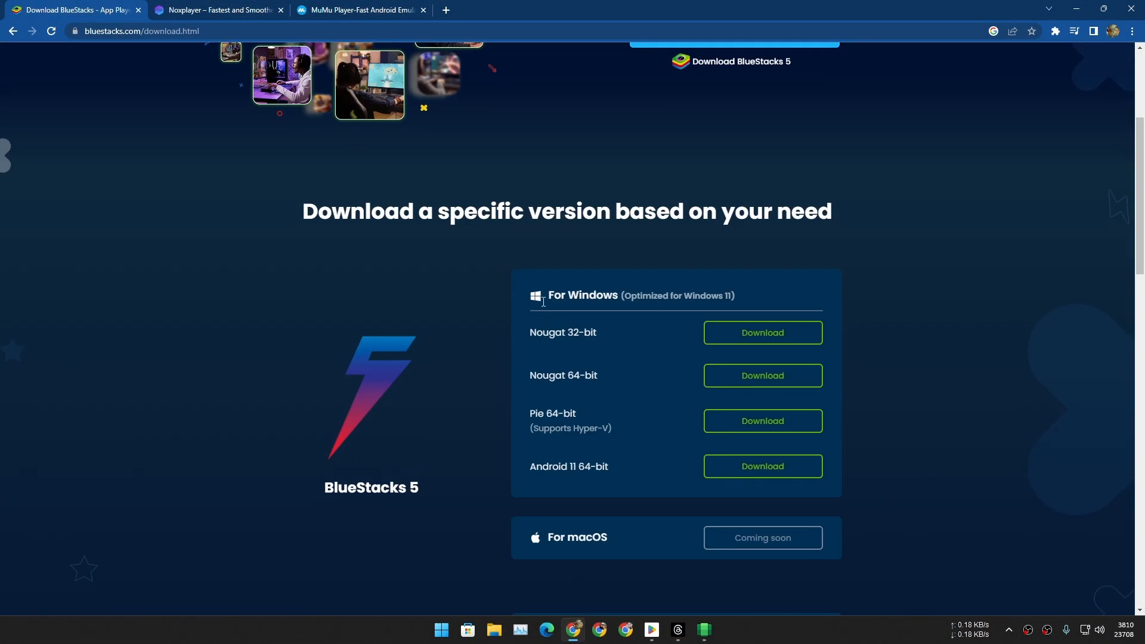
mouse_move(445, 290)
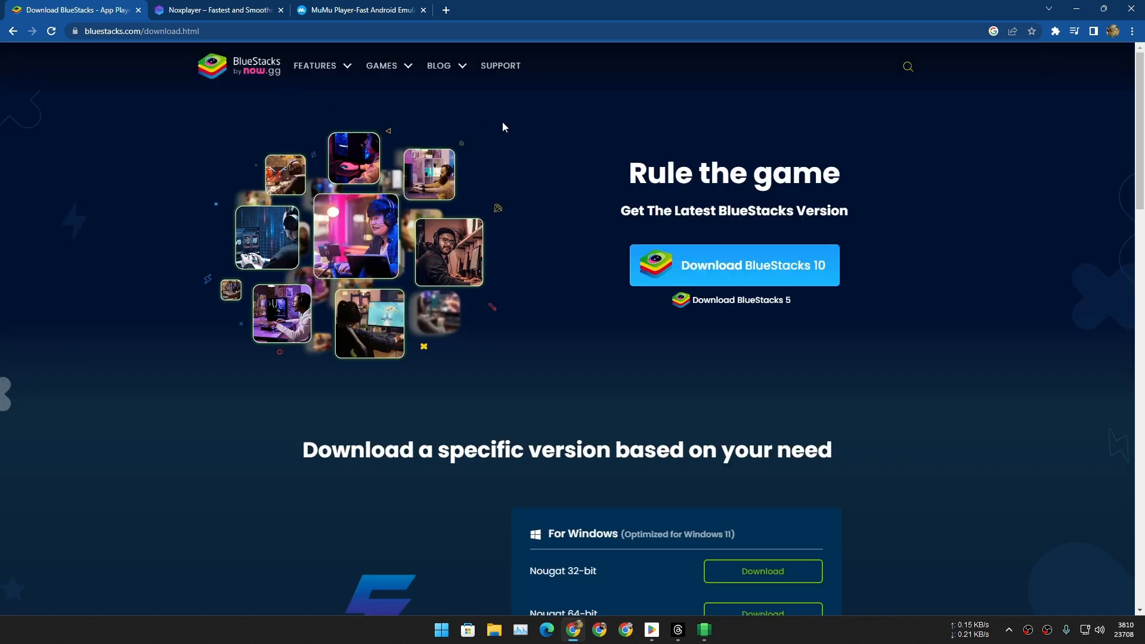
scroll(down, 3)
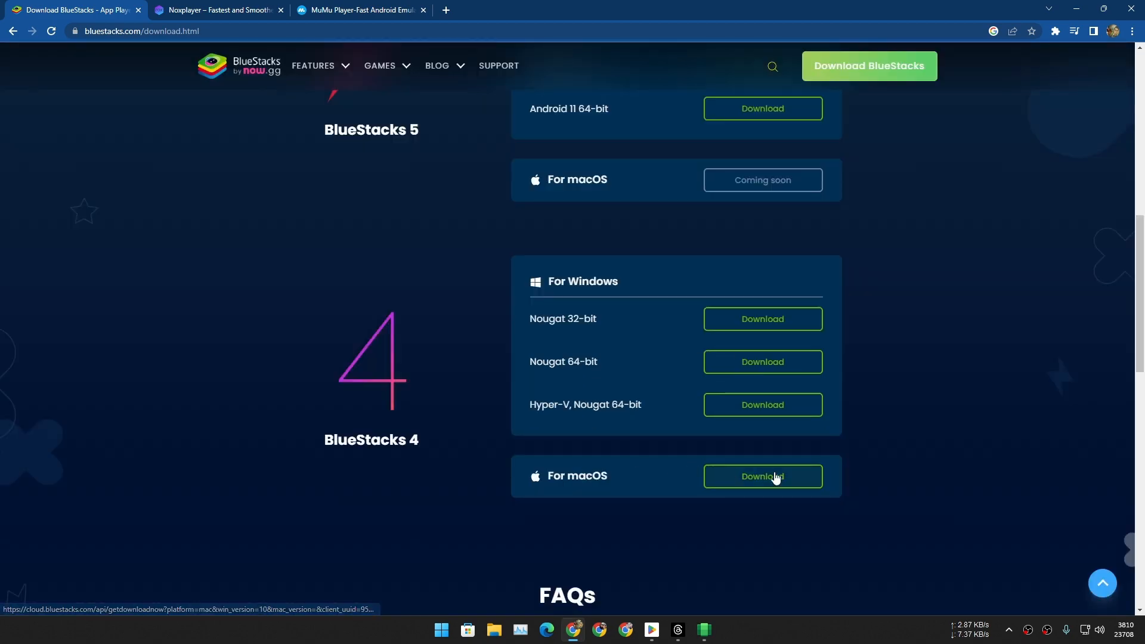
scroll(up, 3)
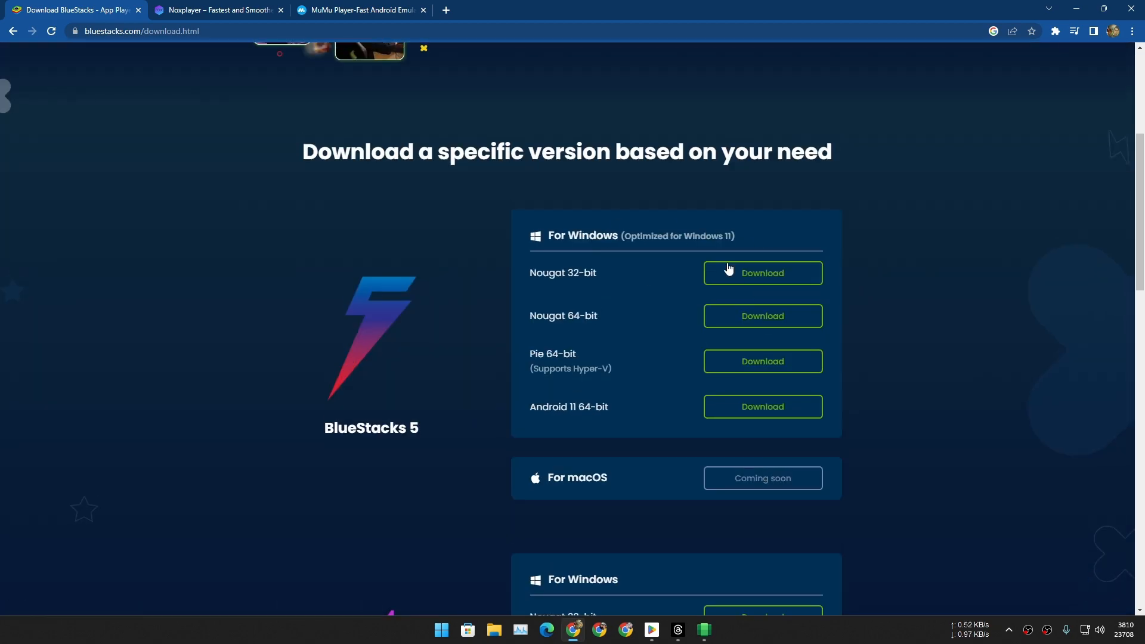
Step: Move on to the NoxPlayer site and then the MuMu Nebula download page
click(218, 10)
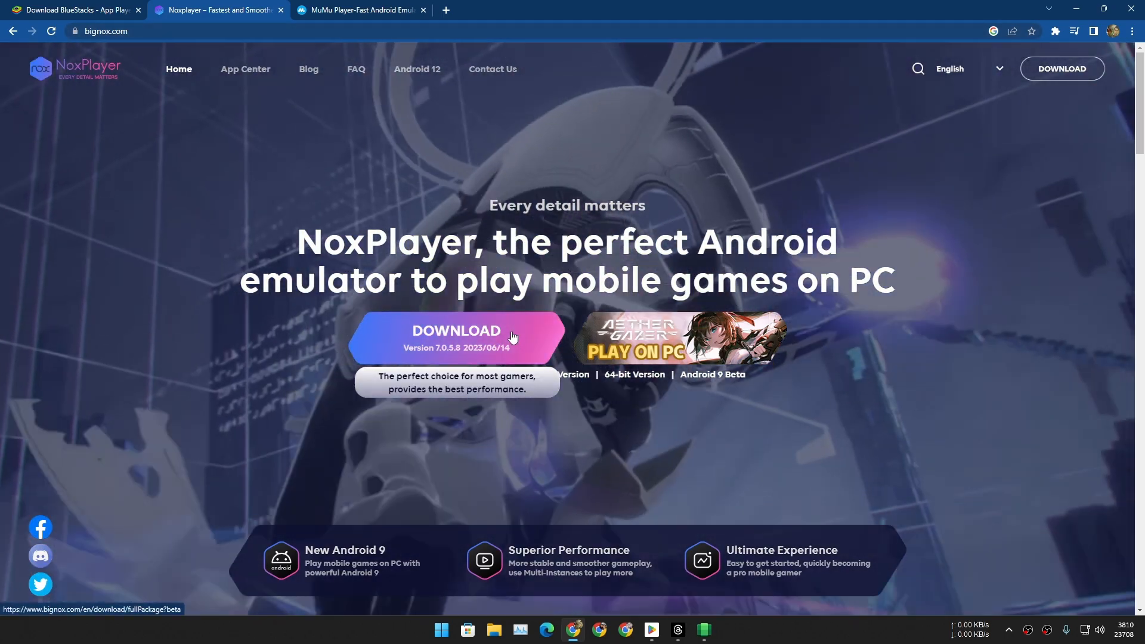
click(359, 10)
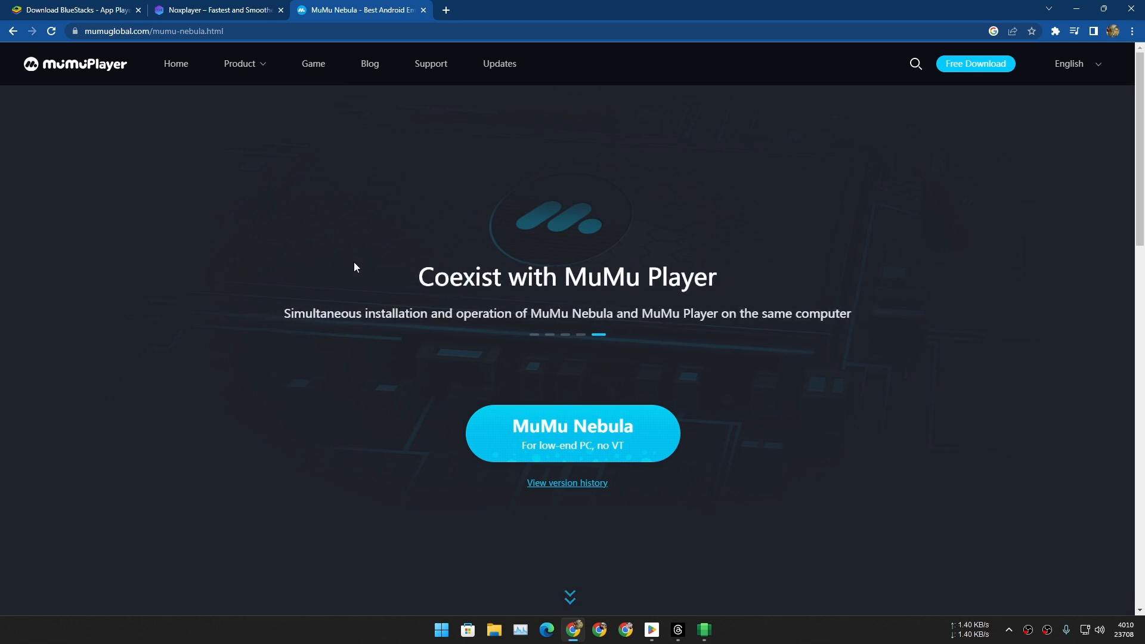
Step: Scroll the MuMu Nebula page down to its Installation Notes
scroll(down, 3)
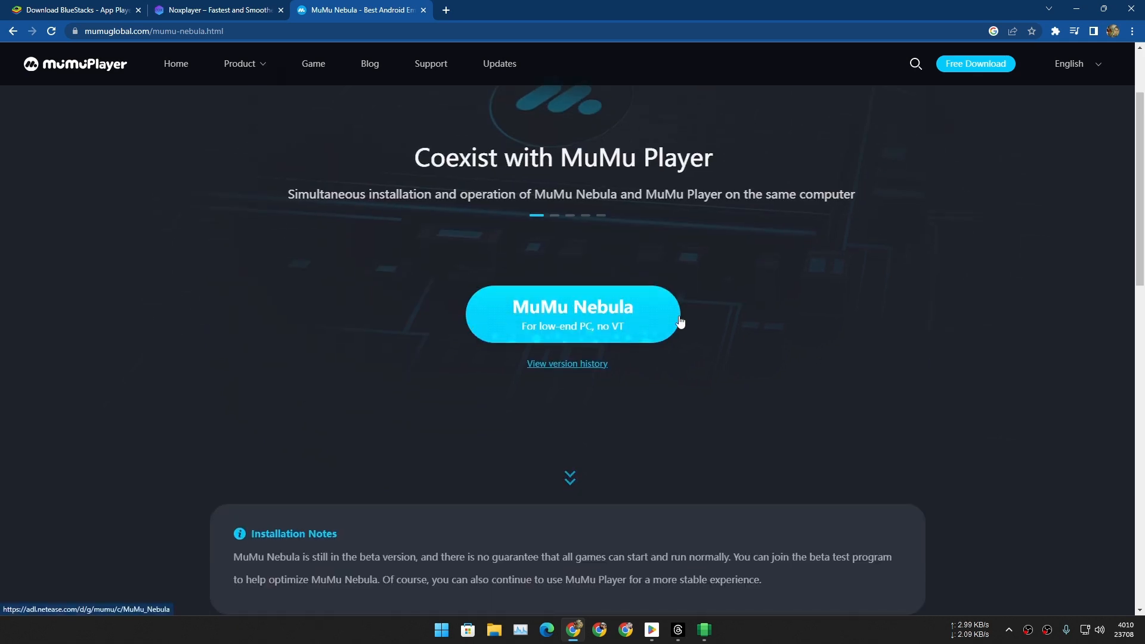